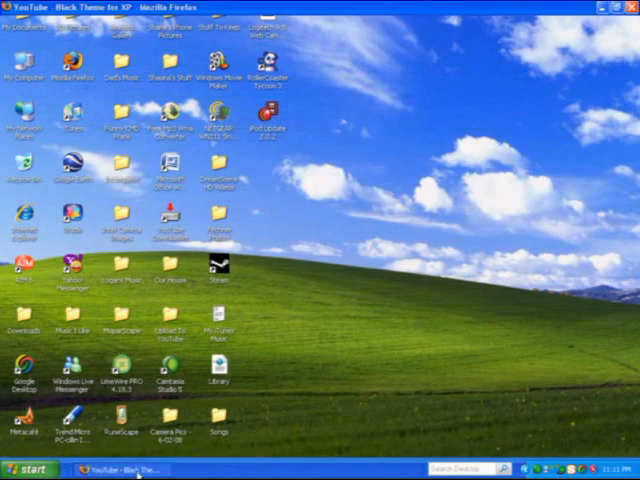
Save the ZuneDesktopTheme installer linked in the video description, keeping its existing file name
{"action": "left_click", "coordinate": [130, 464]}
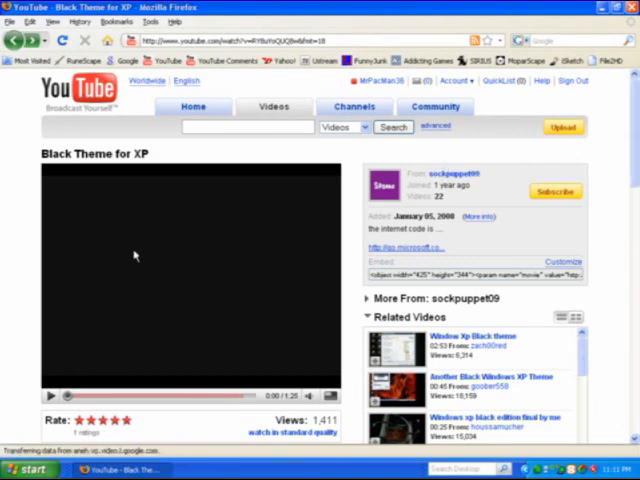
{"action": "mouse_move", "coordinate": [460, 196]}
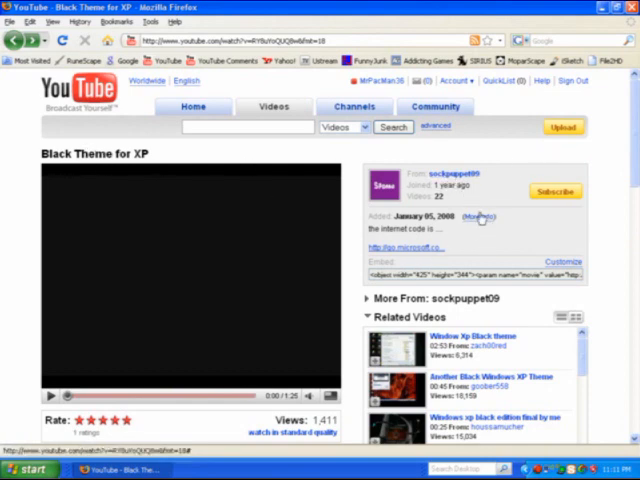
{"action": "left_click", "coordinate": [488, 216]}
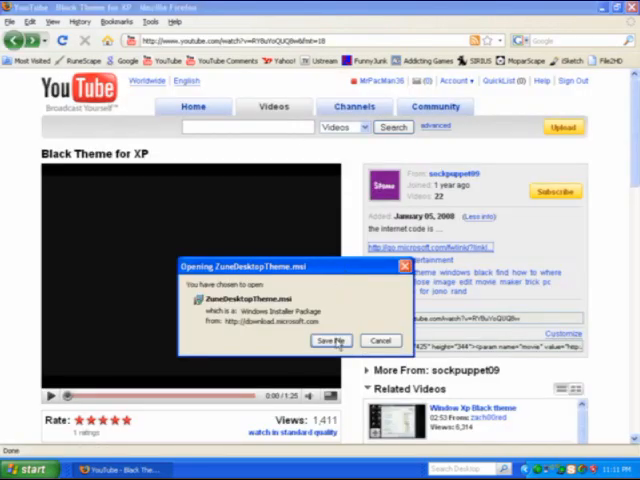
{"action": "left_click", "coordinate": [330, 340]}
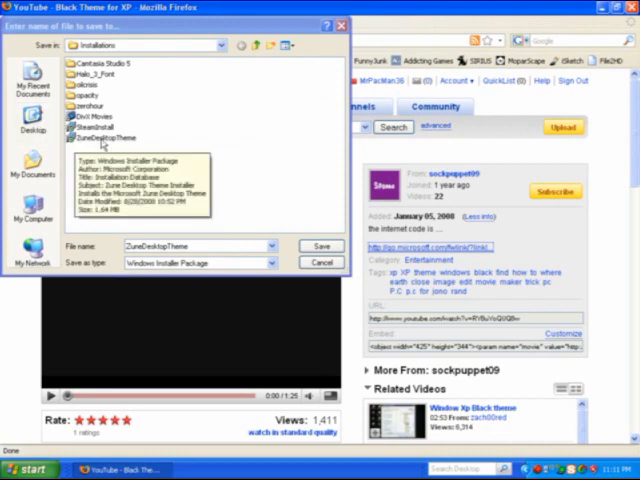
{"action": "left_click", "coordinate": [92, 136]}
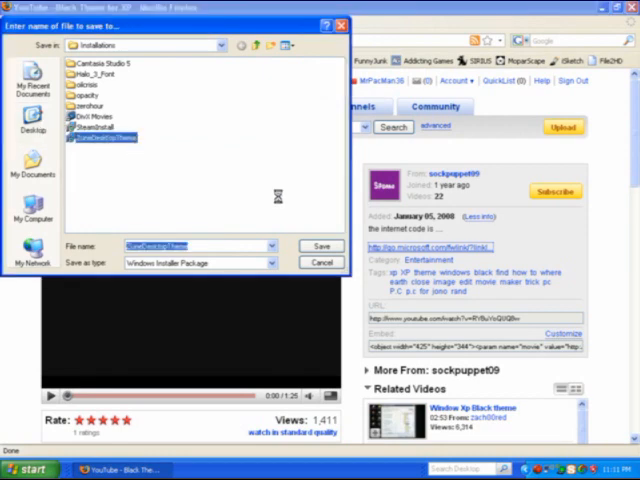
{"action": "right_click", "coordinate": [100, 136]}
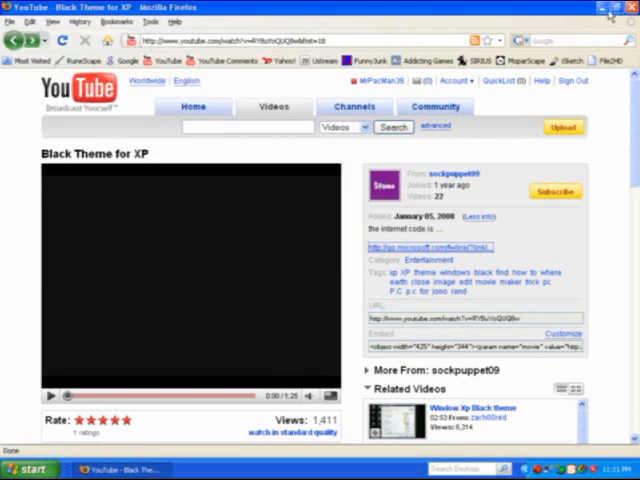
Save the current look as a theme, then apply Zune from the Display Properties theme list
{"action": "left_click", "coordinate": [616, 12]}
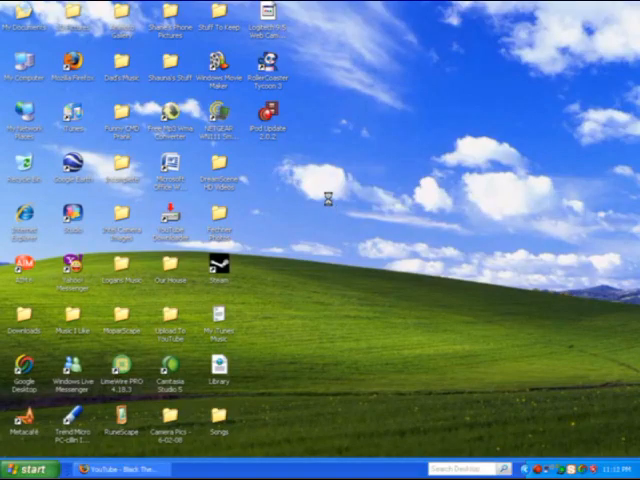
{"action": "right_click", "coordinate": [330, 200]}
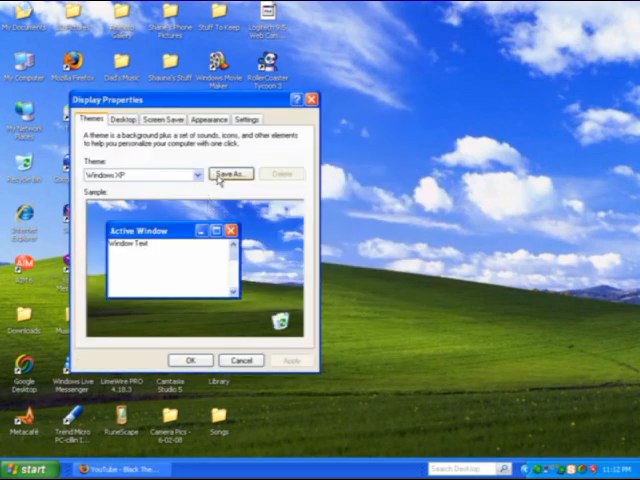
{"action": "left_click", "coordinate": [230, 172]}
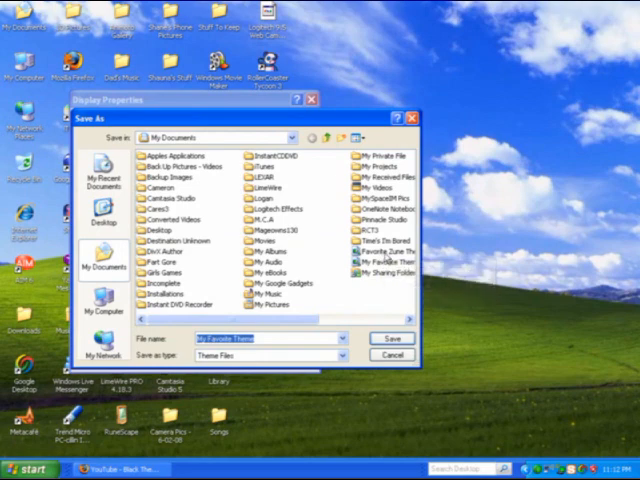
{"action": "mouse_move", "coordinate": [396, 264]}
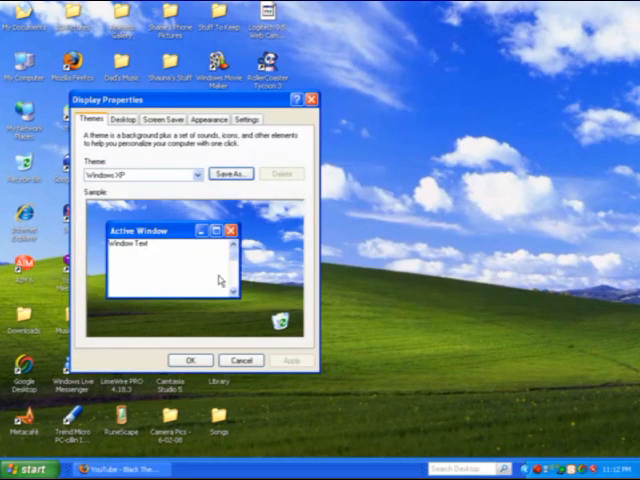
{"action": "left_click", "coordinate": [192, 174]}
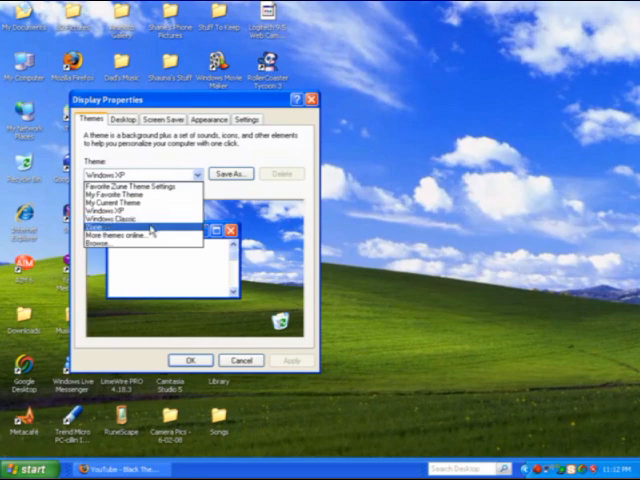
{"action": "mouse_move", "coordinate": [150, 236]}
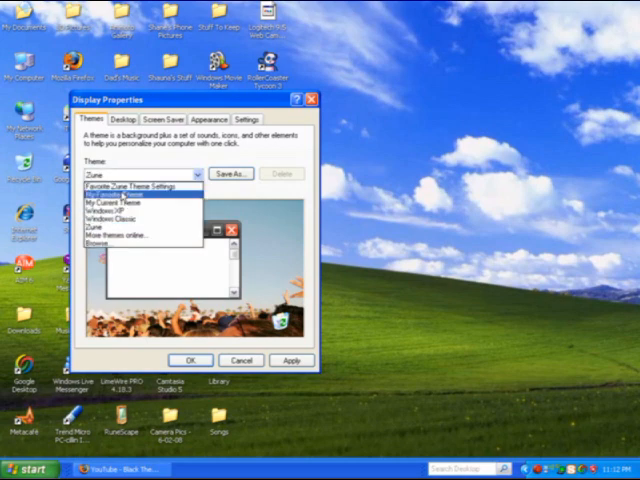
{"action": "left_click", "coordinate": [140, 188]}
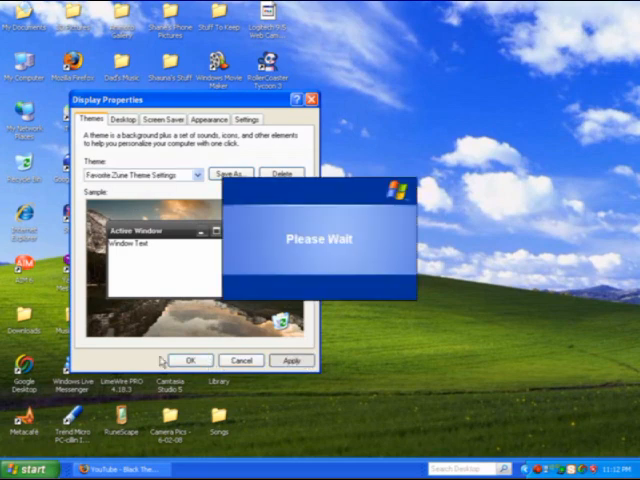
{"action": "mouse_move", "coordinate": [204, 352]}
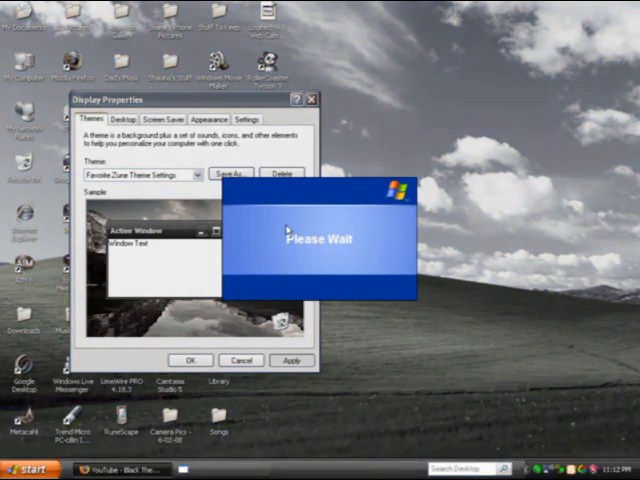
Make Aero Fox the active Firefox theme from the Add-ons Themes list
{"action": "left_click", "coordinate": [130, 466]}
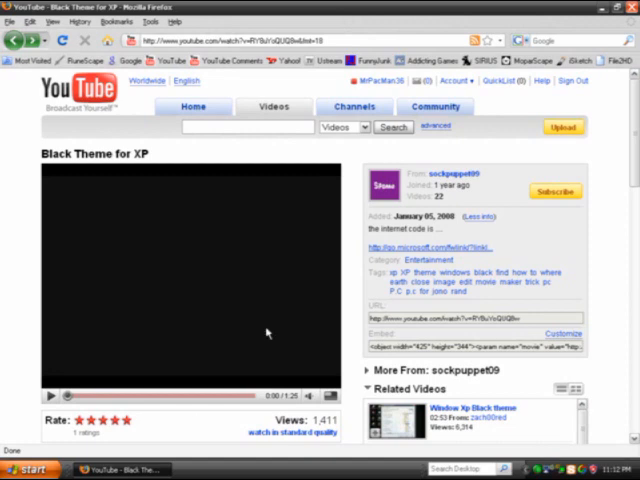
{"action": "mouse_move", "coordinate": [288, 120]}
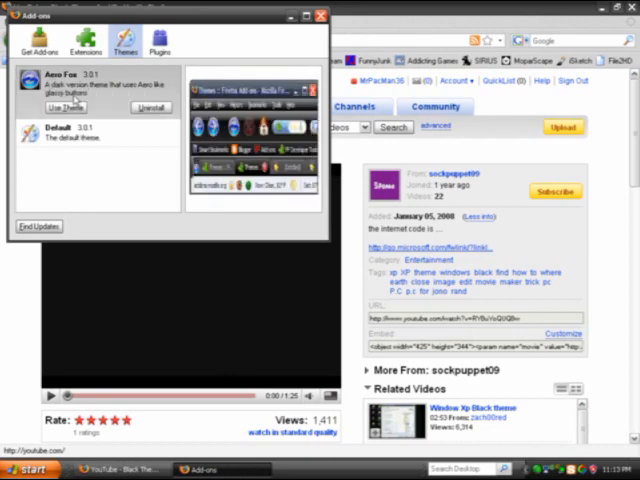
{"action": "mouse_move", "coordinate": [60, 108]}
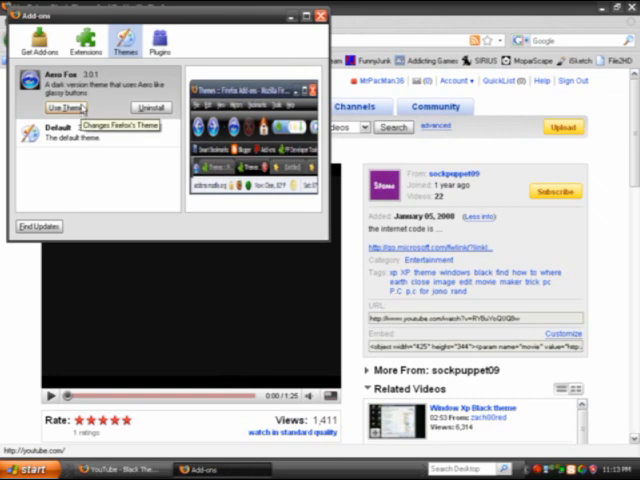
{"action": "left_click", "coordinate": [60, 100]}
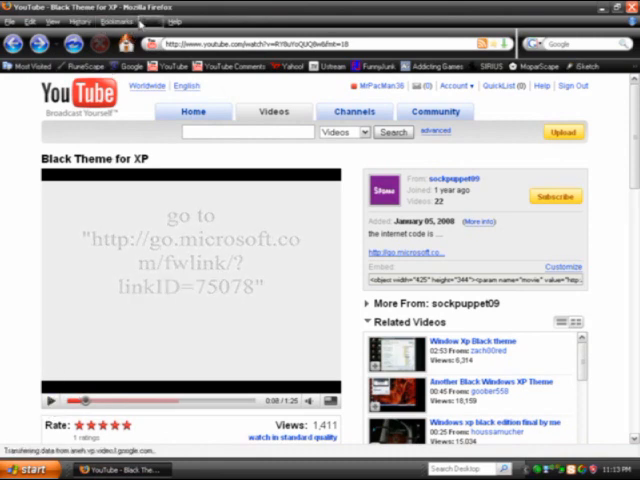
{"action": "mouse_move", "coordinate": [128, 32]}
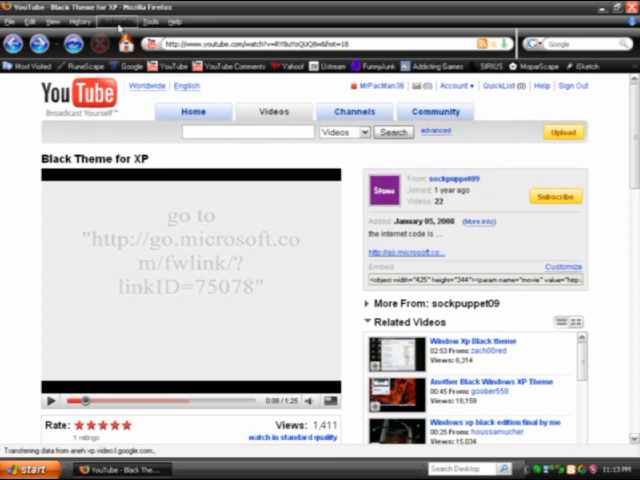
Browse InterfaceLIFT wallpapers sorted newest-first down to the Lake Louise entry
{"action": "left_click", "coordinate": [88, 20]}
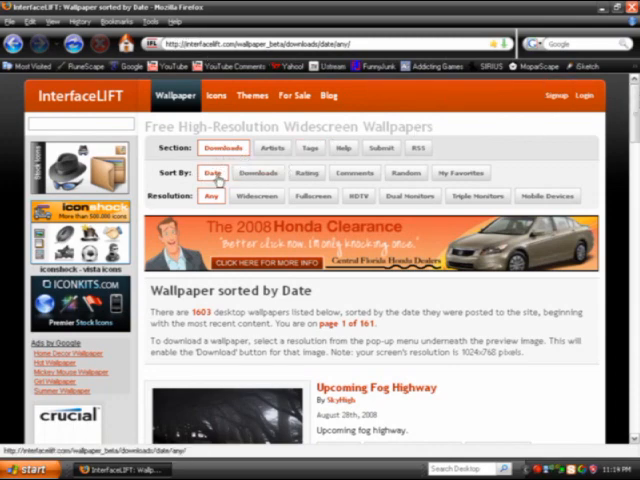
{"action": "scroll", "scroll_direction": "down", "scroll_amount": 3}
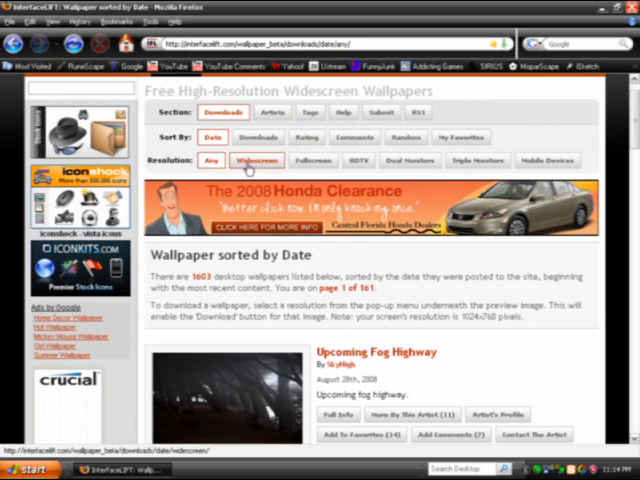
{"action": "left_click", "coordinate": [360, 160]}
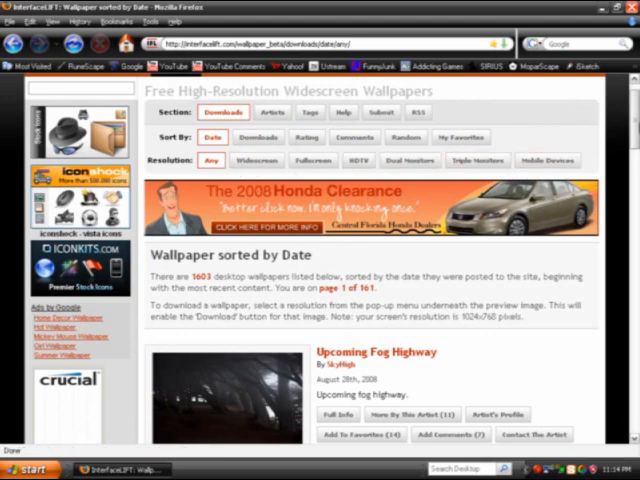
{"action": "mouse_move", "coordinate": [552, 160]}
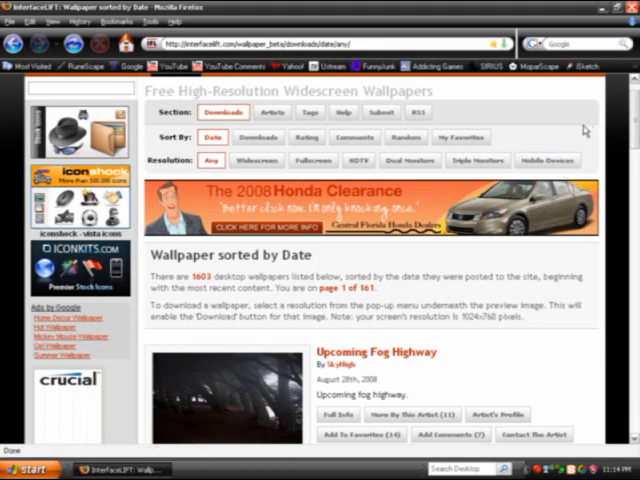
{"action": "scroll", "scroll_direction": "down", "scroll_amount": 3}
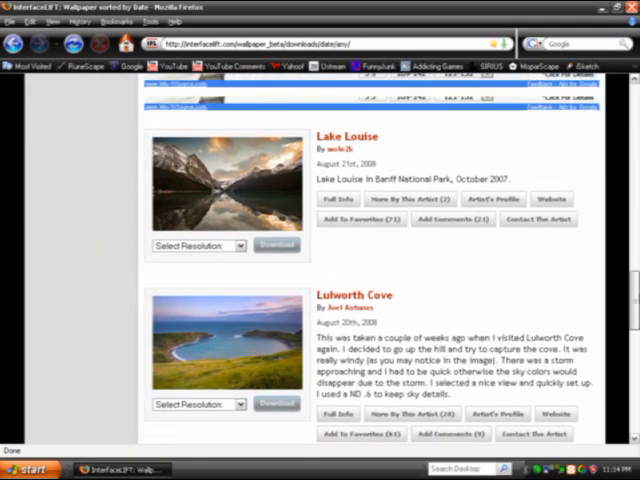
Download Lake Louise at a widescreen resolution so it fills the browser page
{"action": "left_click", "coordinate": [196, 244]}
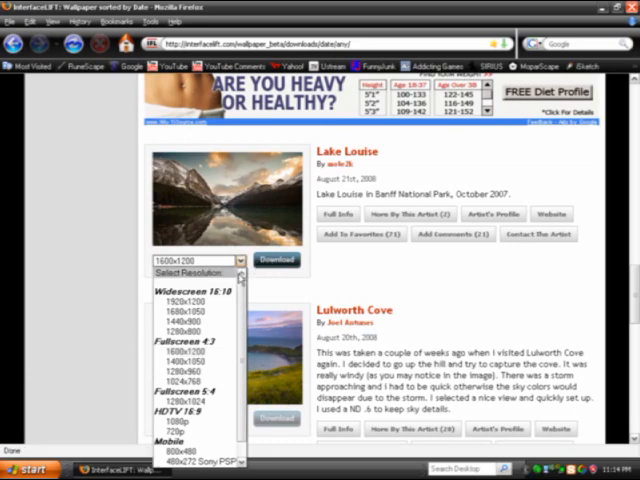
{"action": "left_click", "coordinate": [176, 432]}
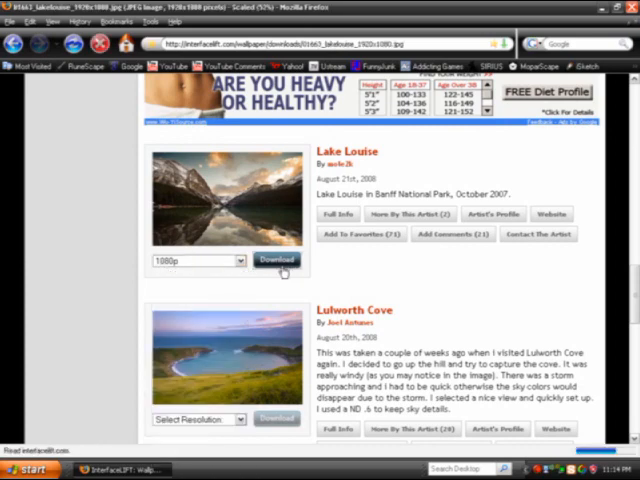
{"action": "left_click", "coordinate": [276, 260]}
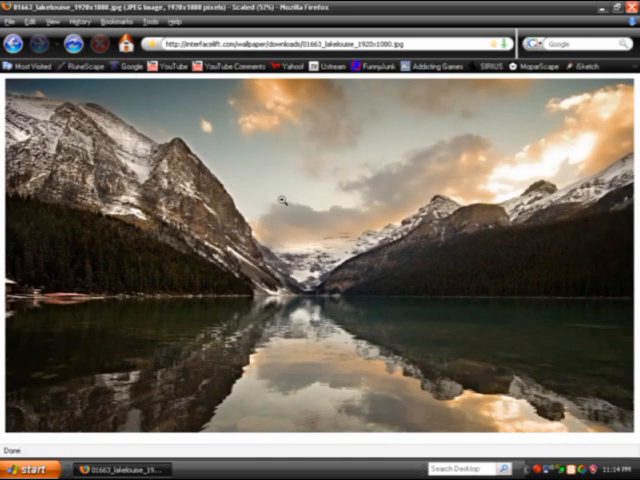
Set the Lake Louise photo as the Windows desktop background from the image's context menu
{"action": "right_click", "coordinate": [284, 200]}
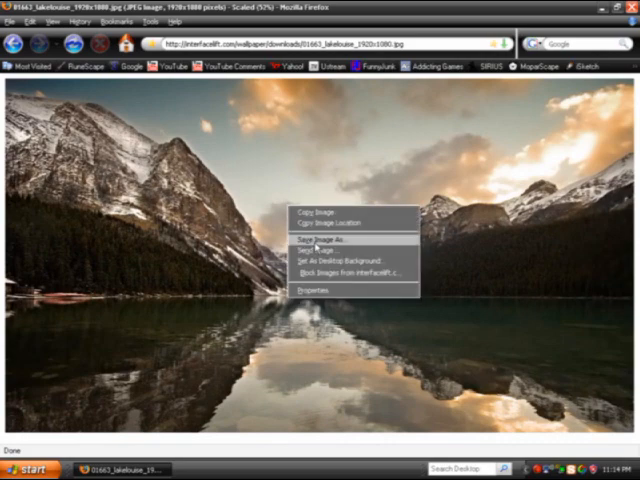
{"action": "left_click", "coordinate": [312, 240]}
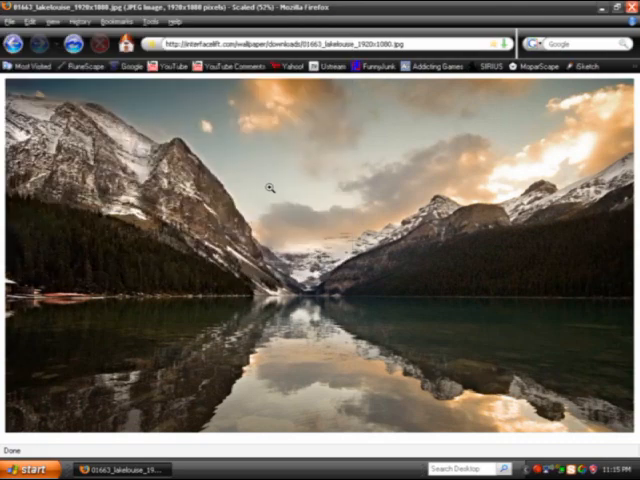
{"action": "right_click", "coordinate": [262, 192]}
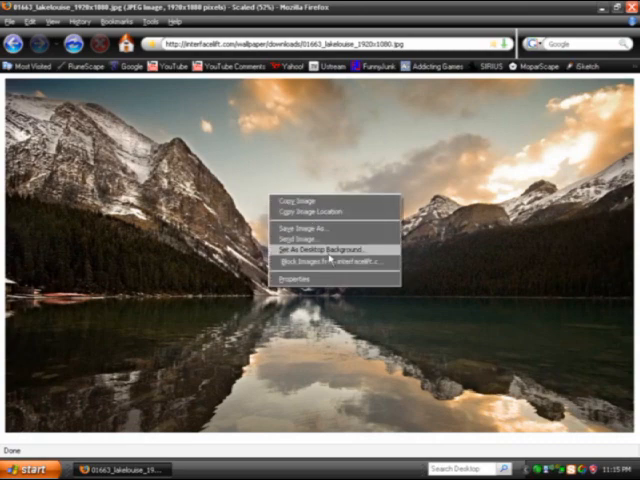
{"action": "left_click", "coordinate": [16, 44]}
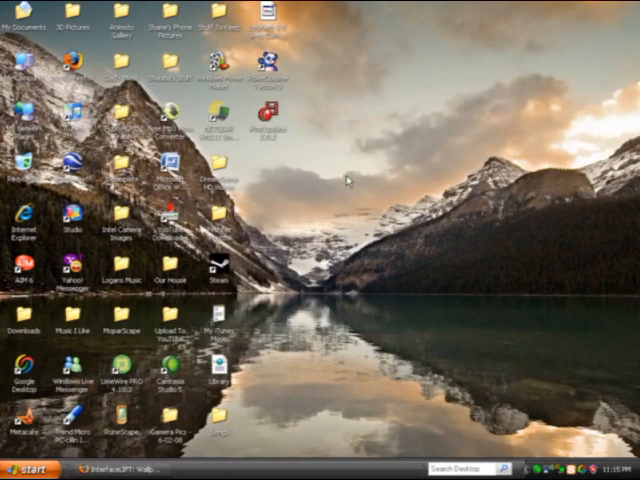
{"action": "mouse_move", "coordinate": [376, 246]}
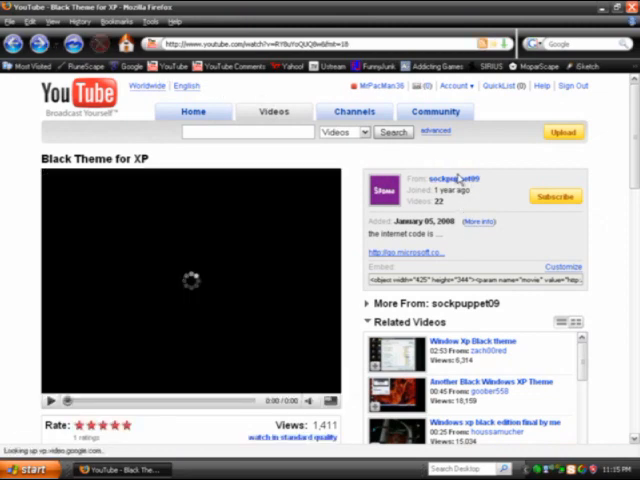
{"action": "mouse_move", "coordinate": [516, 196]}
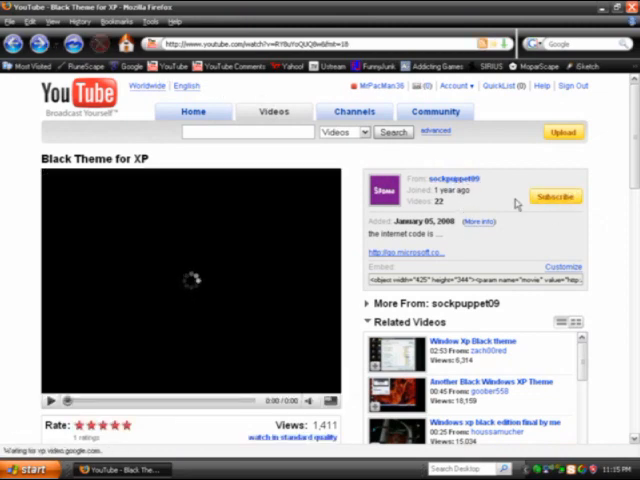